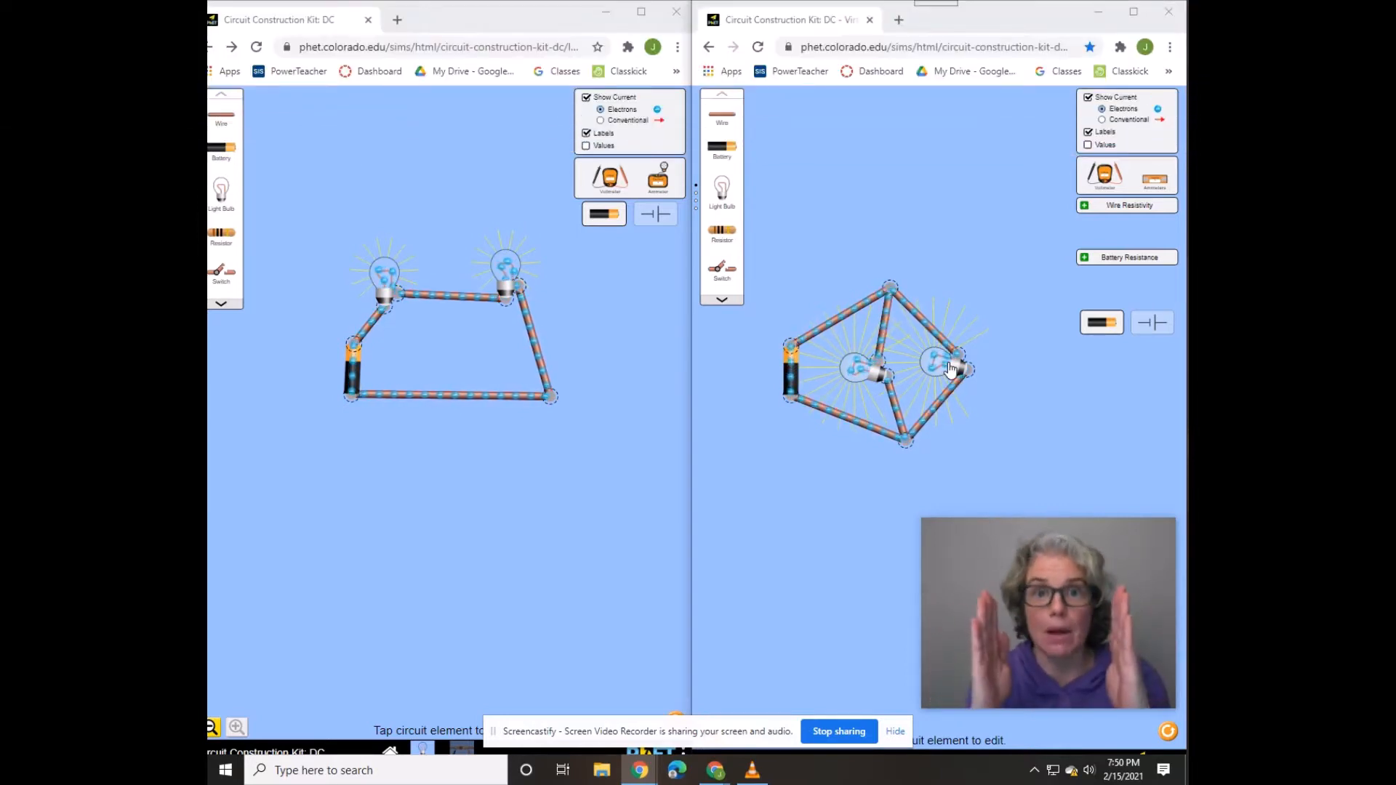
- Disconnect the right bulb from the series circuit so the other bulb goes dark
{"action": "left_click", "coordinate": [506, 272]}
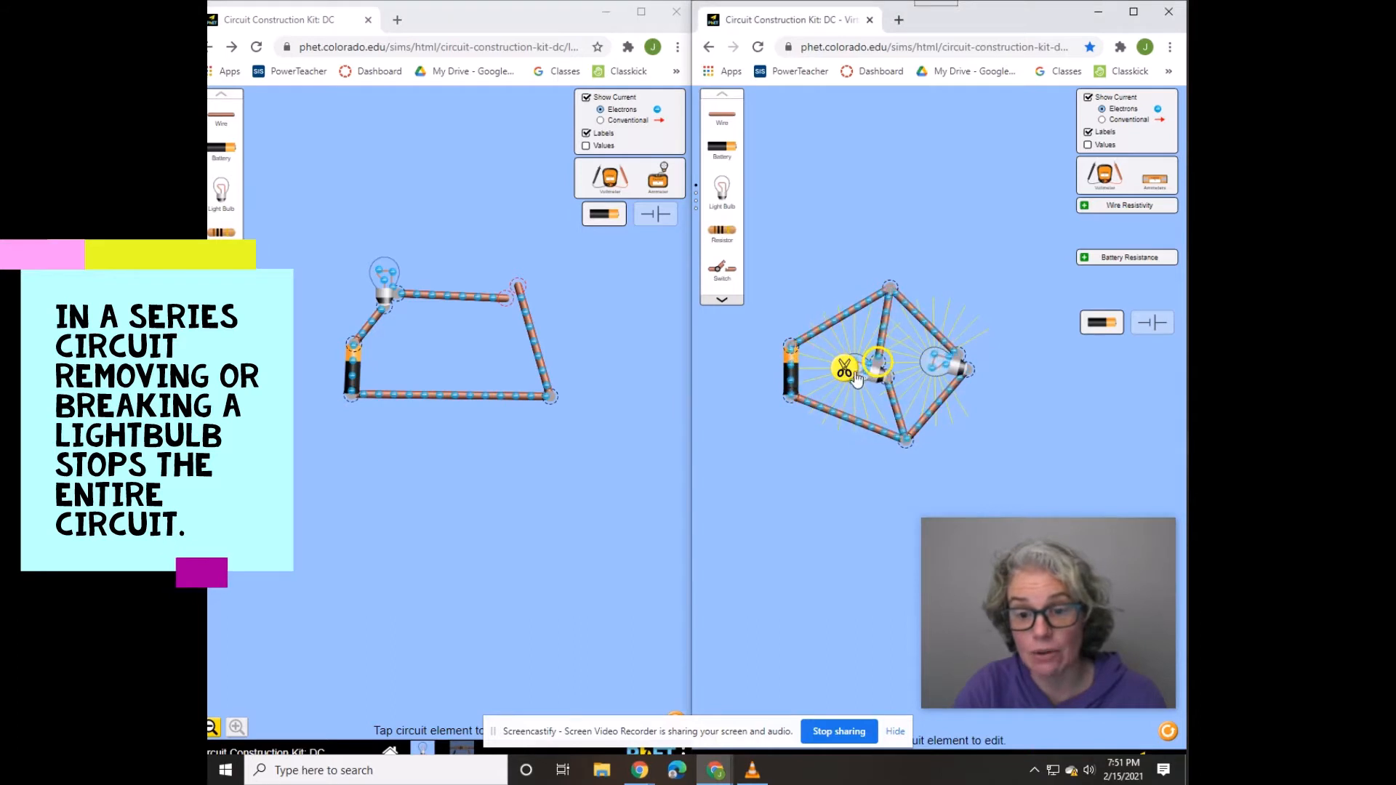
- Delete the left bulb from the parallel circuit; the remaining bulb stays lit
{"action": "left_click", "coordinate": [859, 368]}
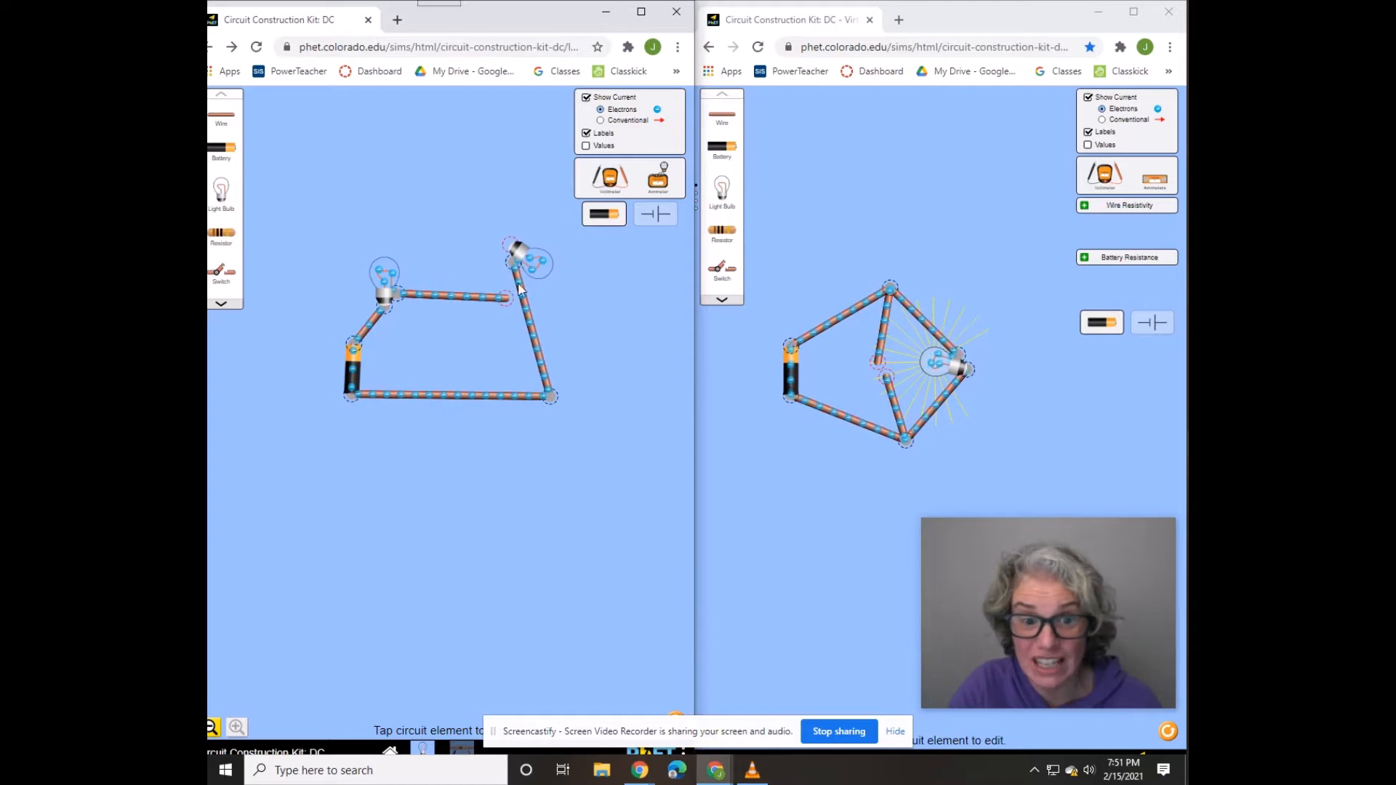
{"action": "left_click_drag", "start_coordinate": [525, 259], "coordinate": [562, 276]}
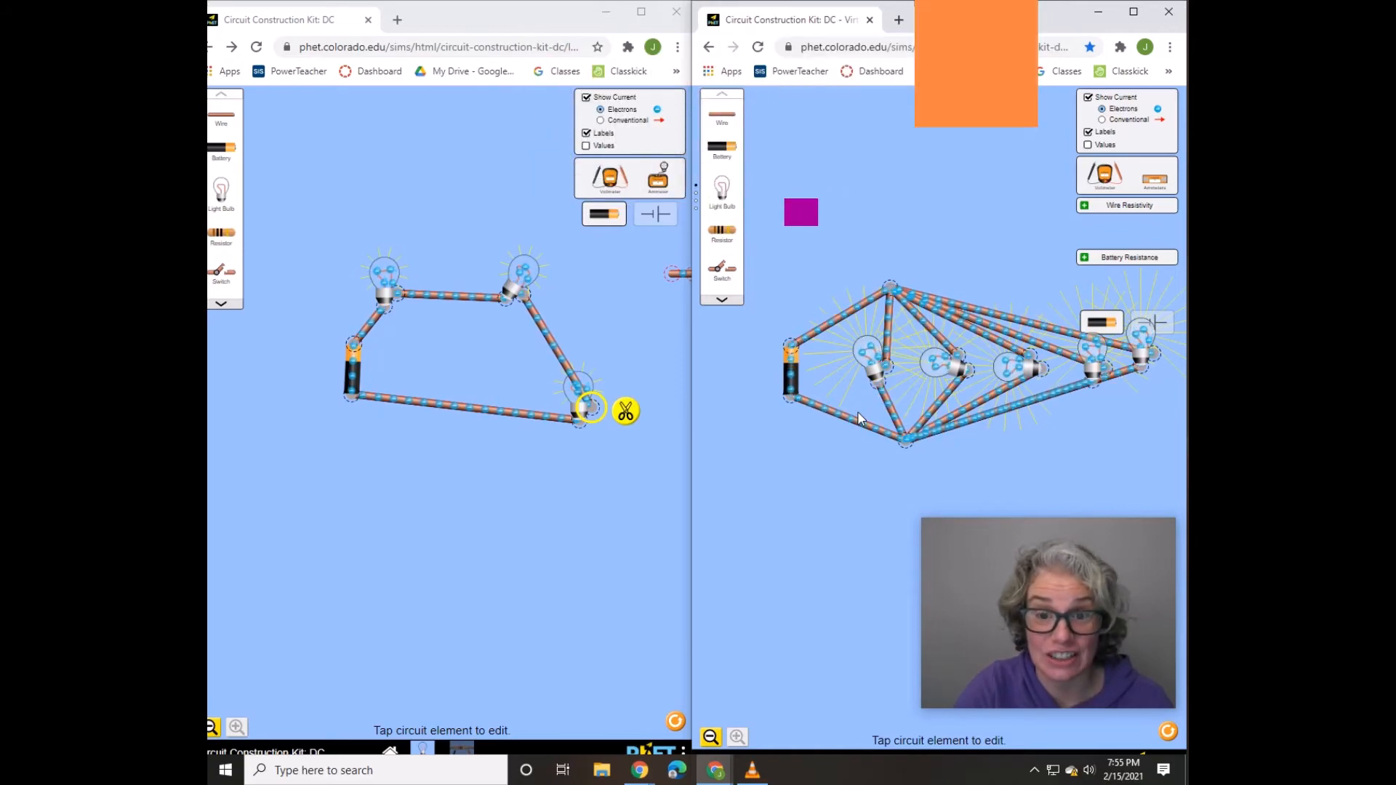
- Insert a third light bulb into the series circuit's bottom wire
{"action": "left_click", "coordinate": [1133, 12]}
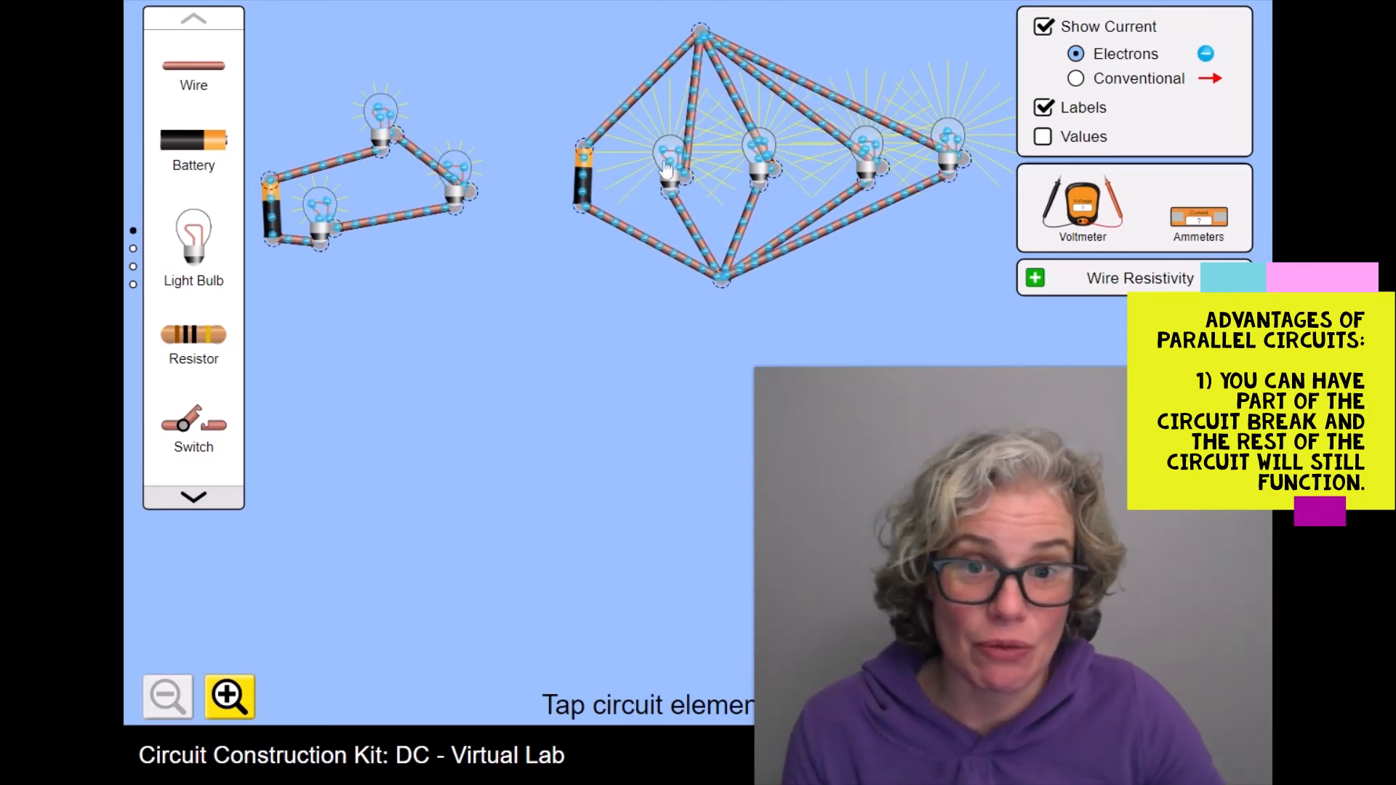
{"action": "left_click", "coordinate": [673, 164]}
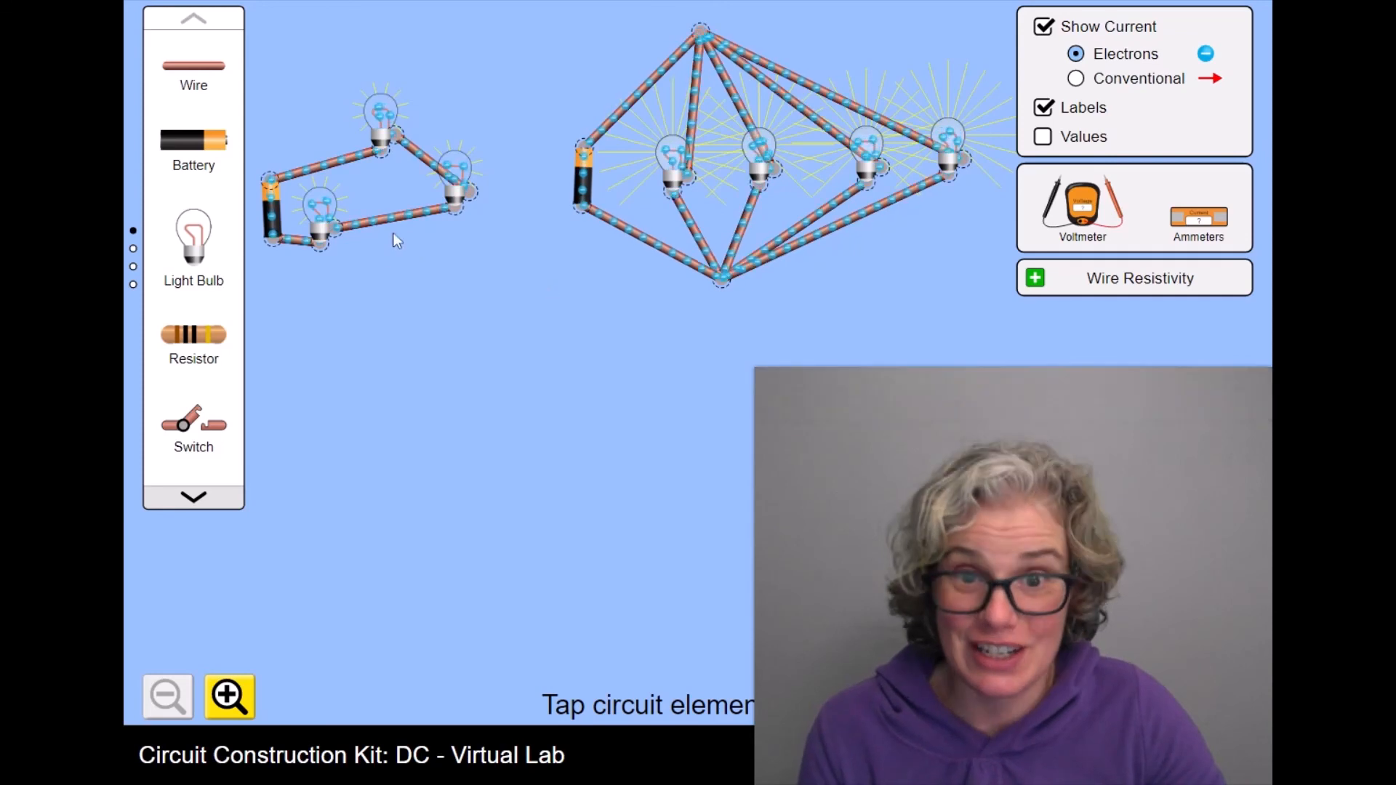
{"action": "mouse_move", "coordinate": [650, 248]}
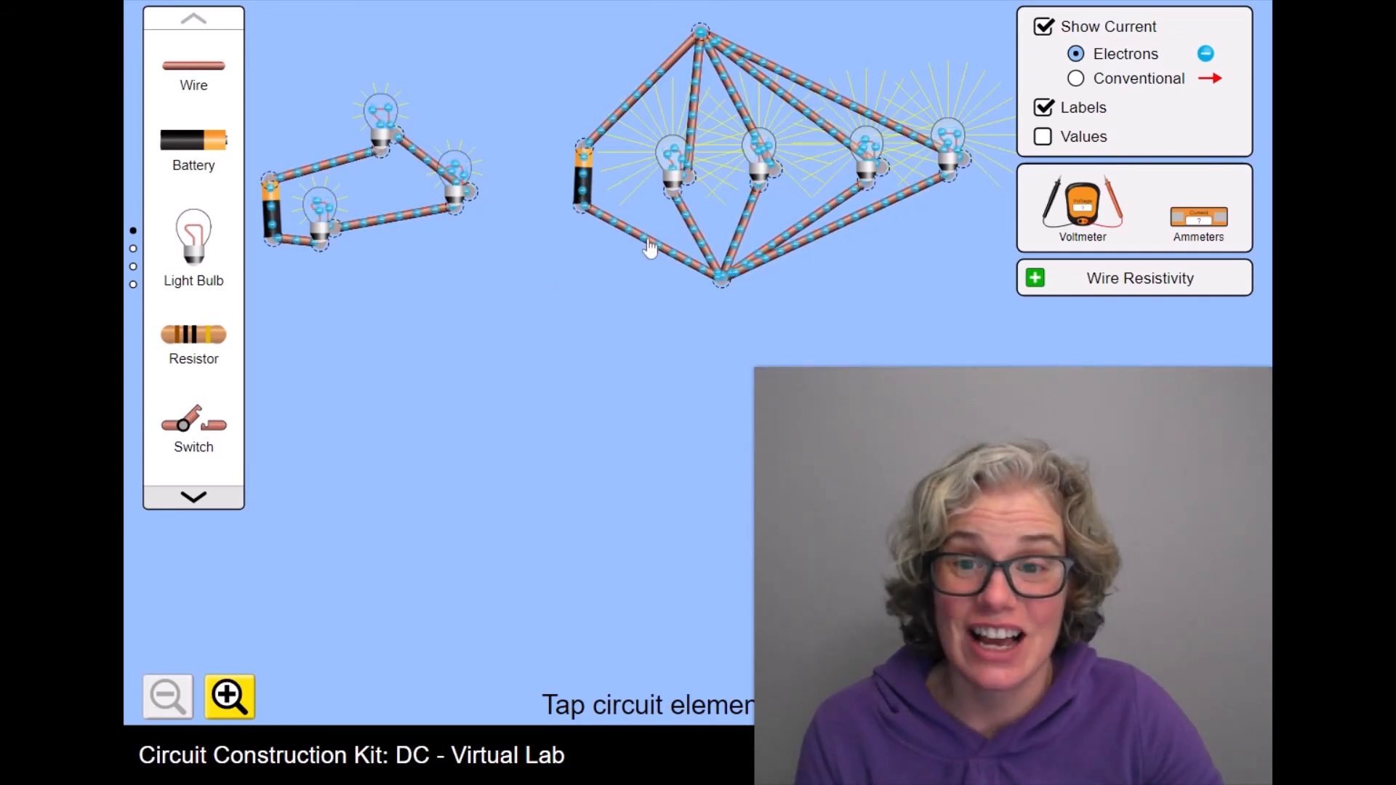